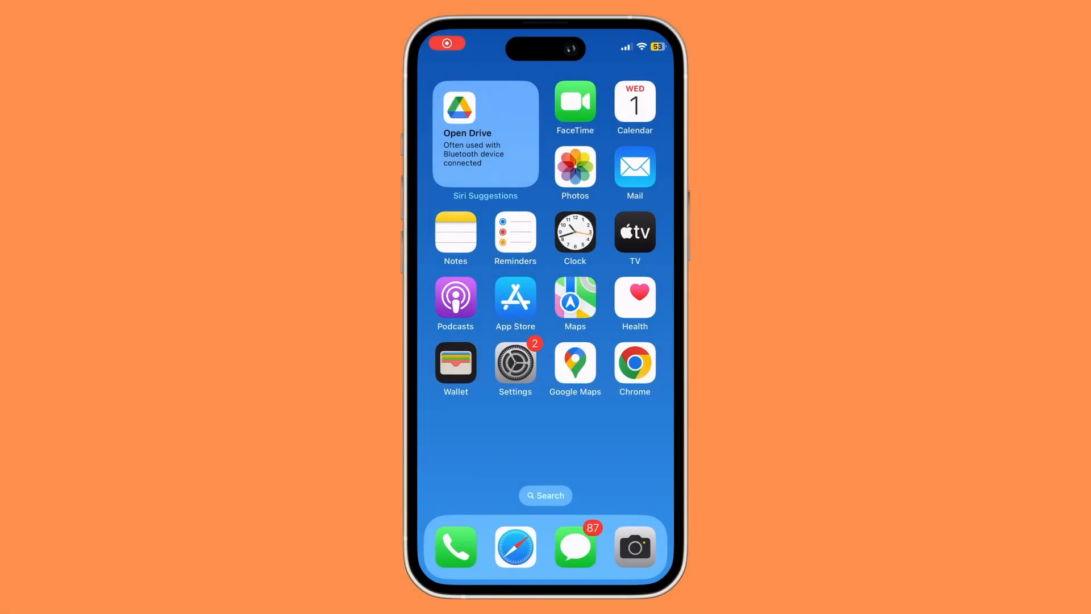
# - Launch the Settings app from the Home Screen
pyautogui.click(515, 362)
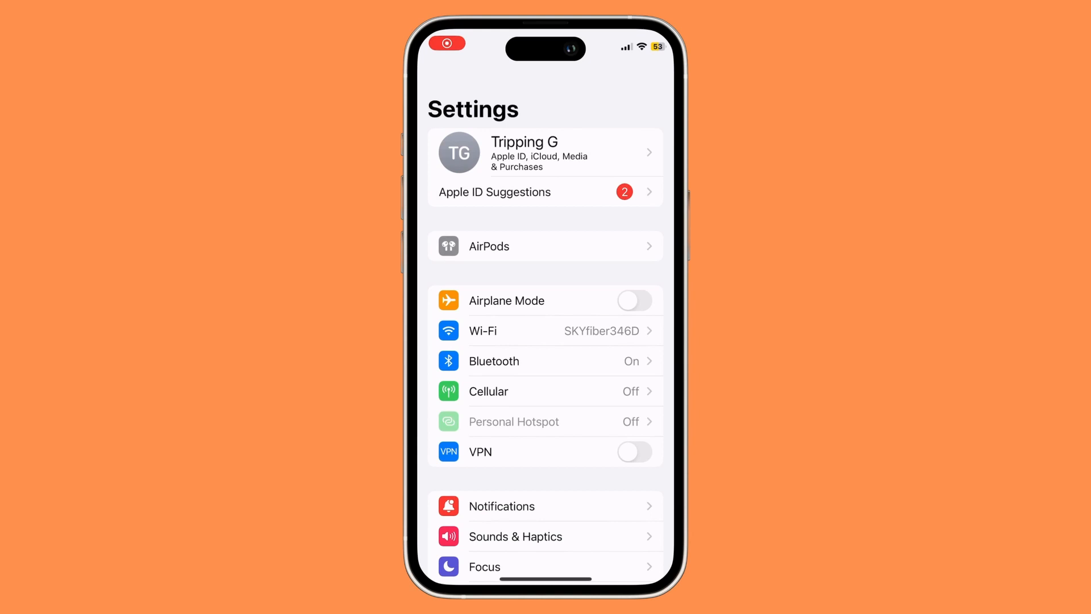
# - Go to Phone settings and open the Show My Caller ID page
pyautogui.scroll(-3)
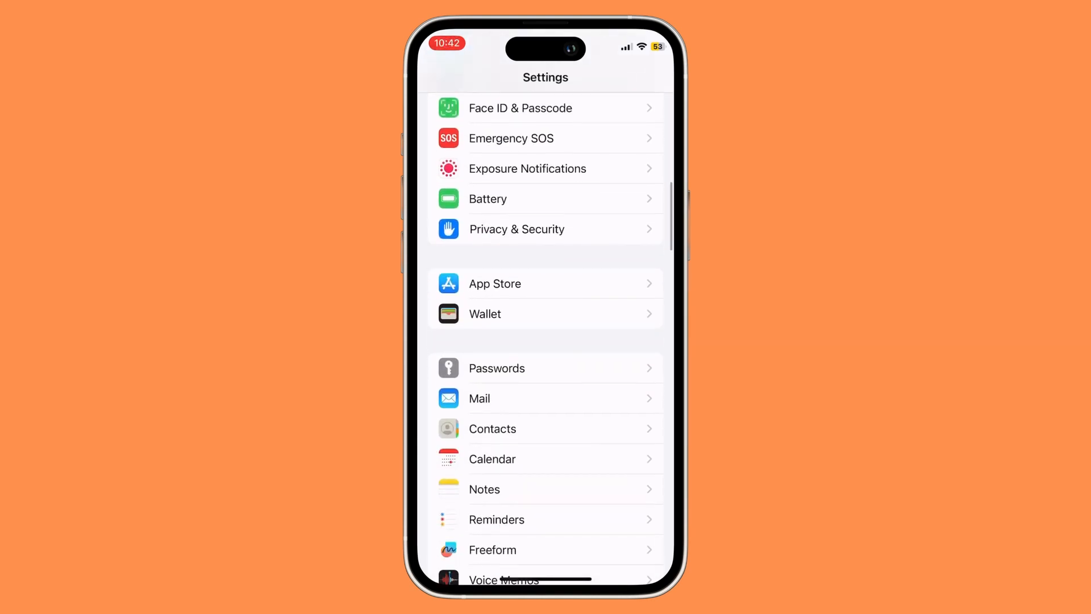
pyautogui.scroll(-3)
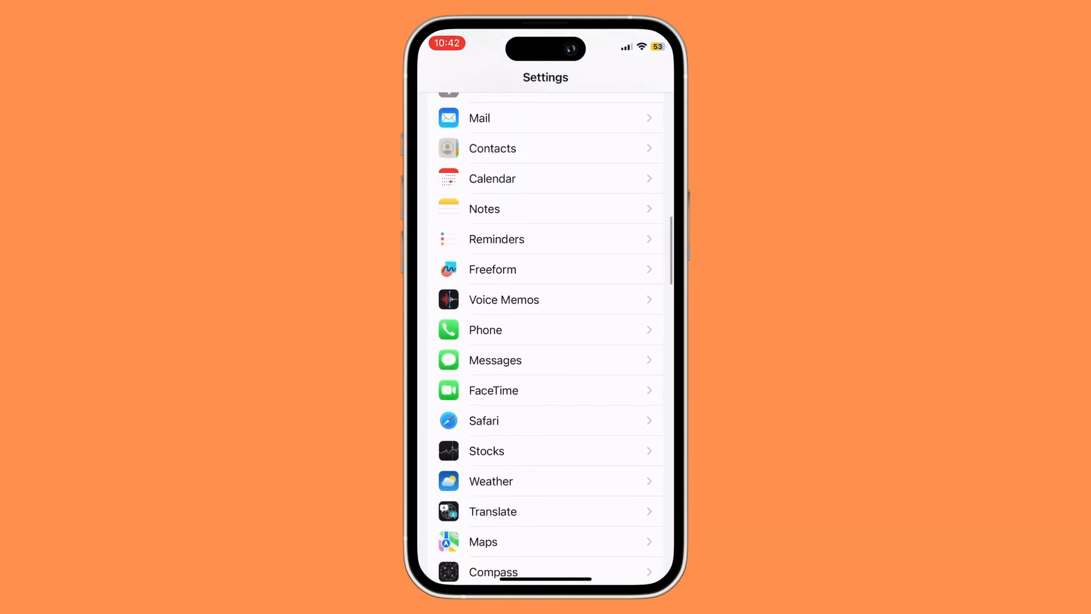
pyautogui.click(484, 329)
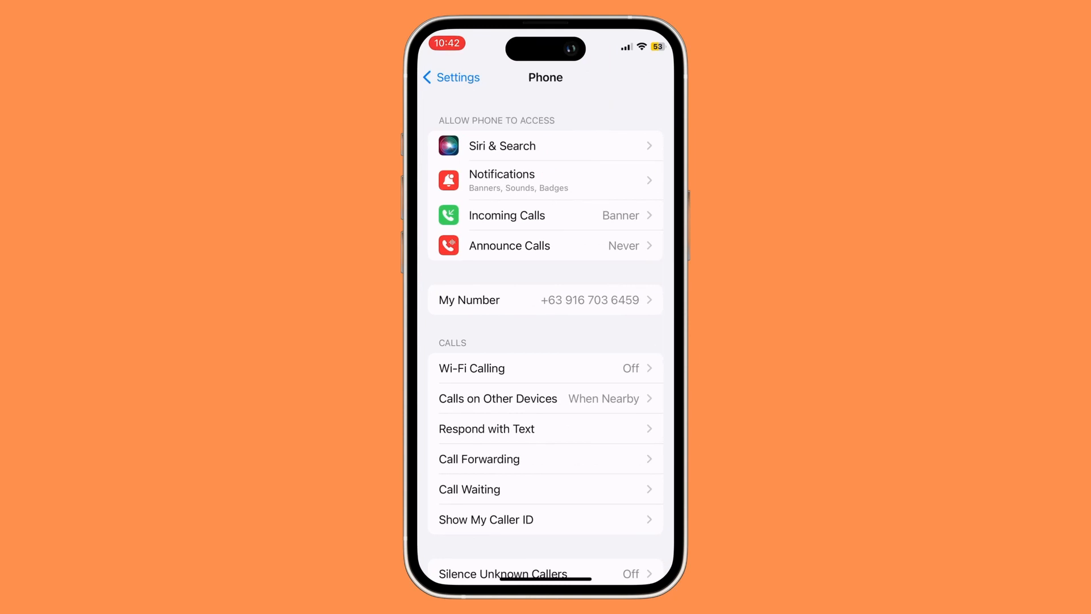
pyautogui.click(485, 519)
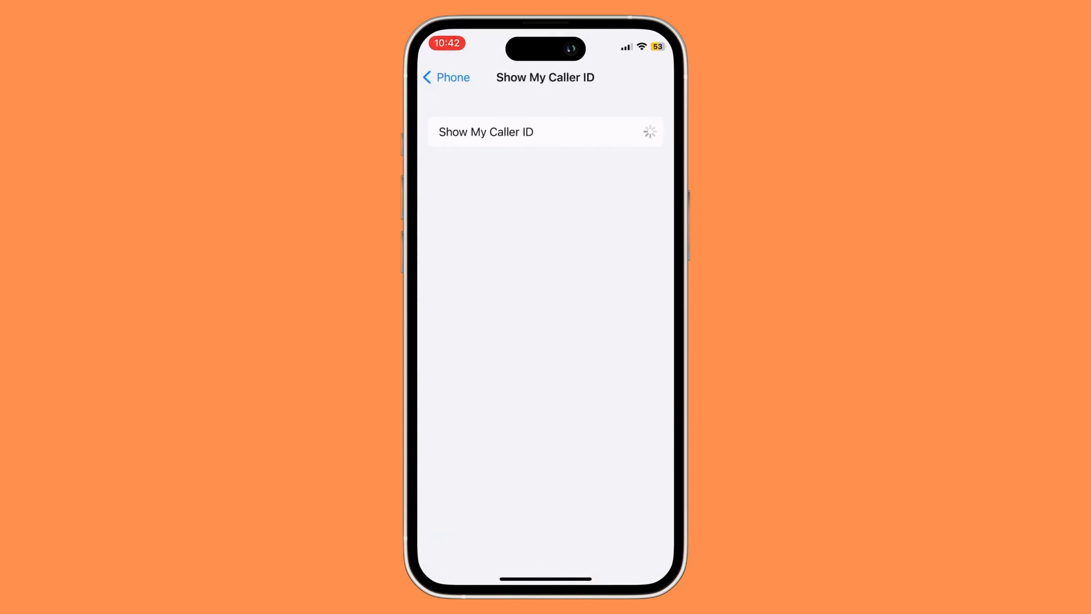